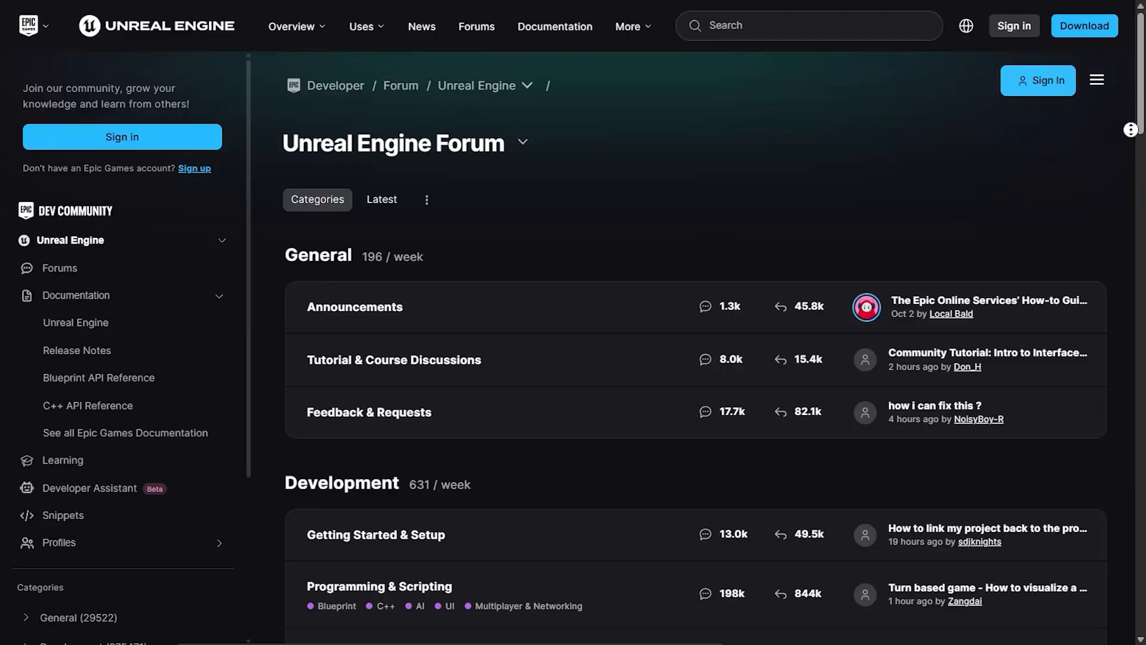
{"action": "scroll", "scroll_direction": "down", "scroll_amount": 3}
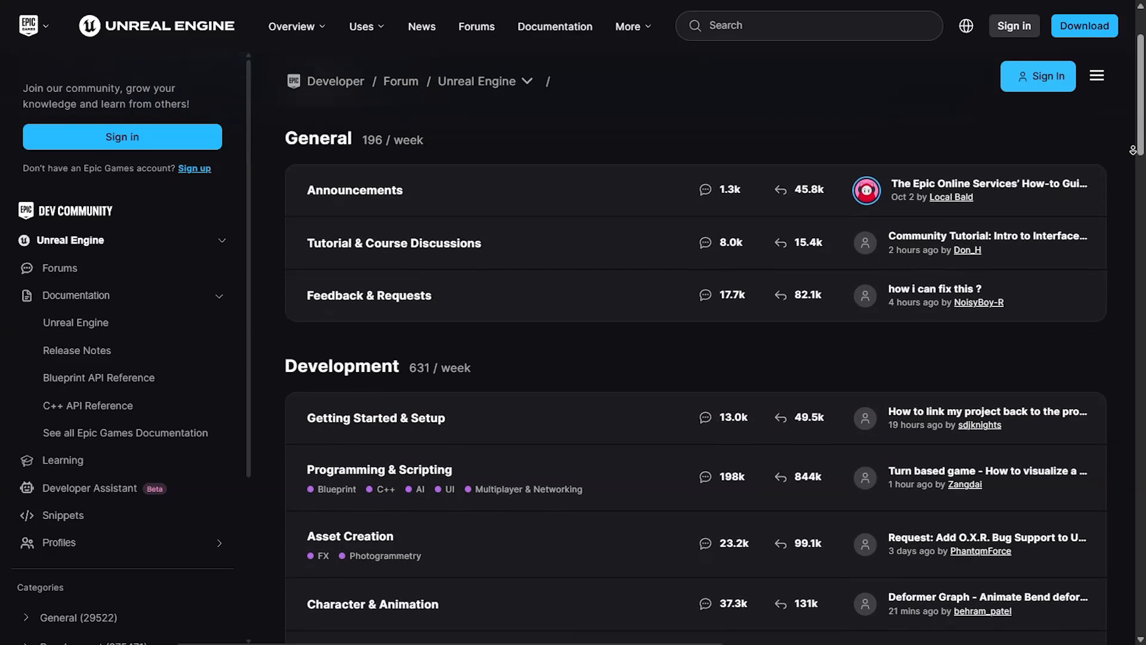
{"action": "scroll", "scroll_direction": "down", "scroll_amount": 3}
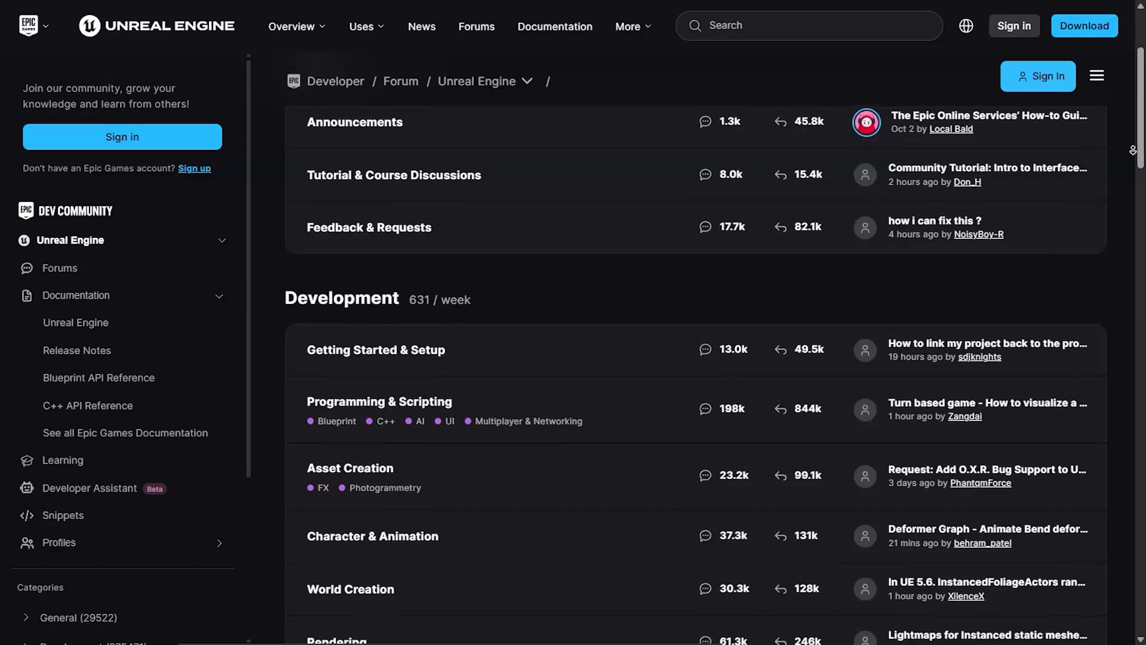
{"action": "scroll", "scroll_direction": "down", "scroll_amount": 3}
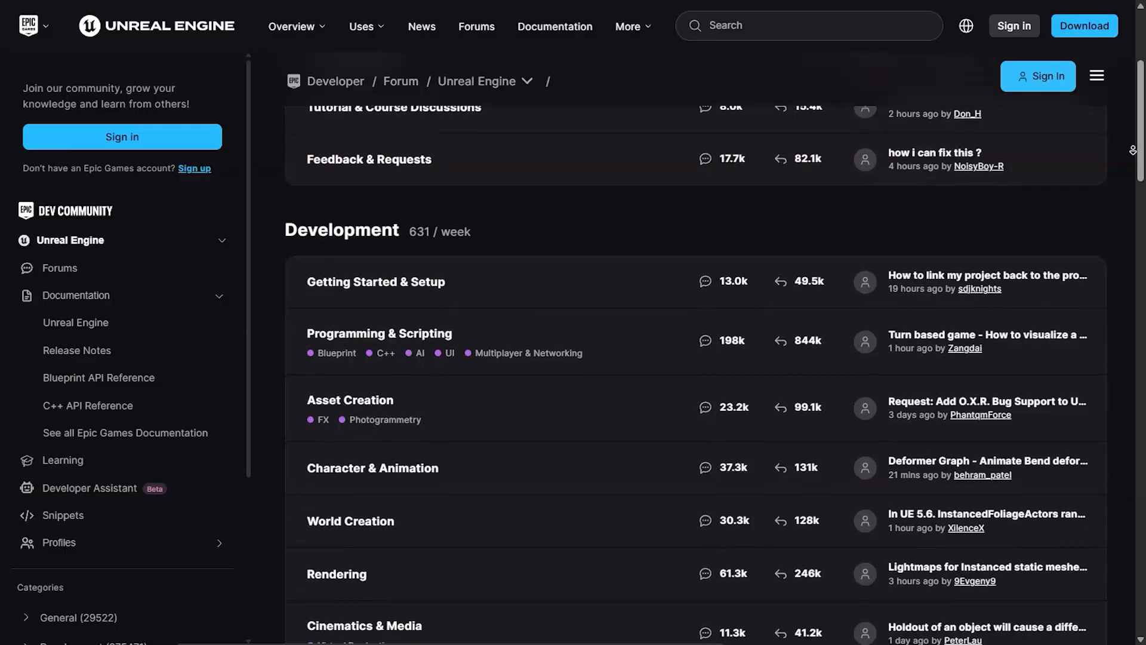
{"action": "scroll", "scroll_direction": "down", "scroll_amount": 3}
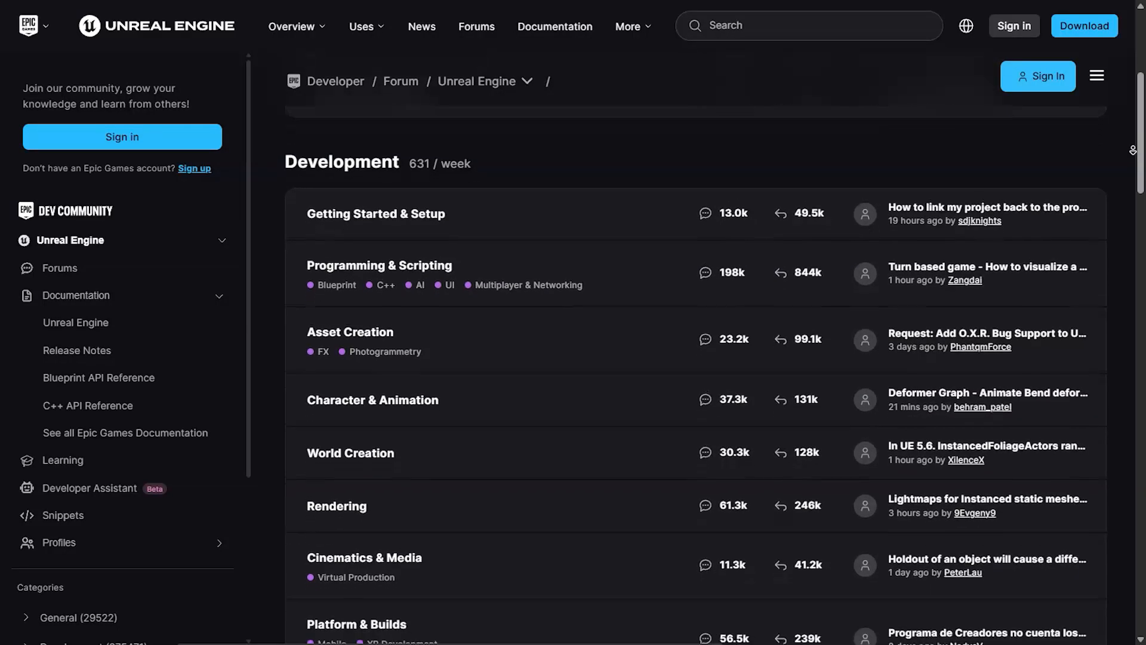
{"action": "scroll", "scroll_direction": "down", "scroll_amount": 3}
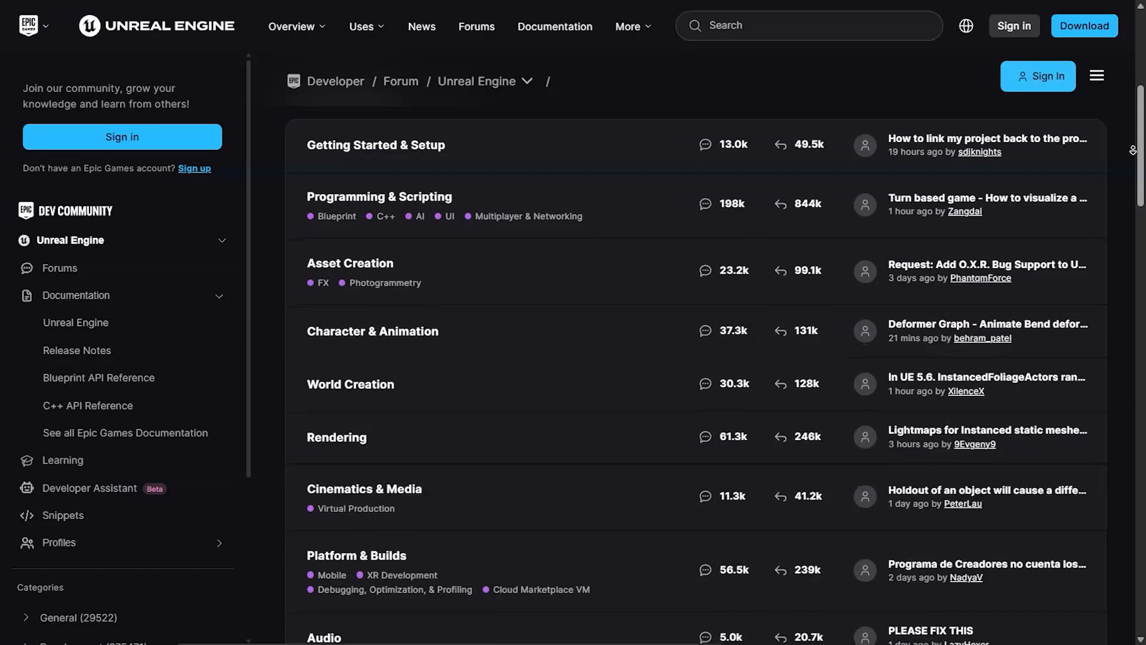
{"action": "scroll", "scroll_direction": "down", "scroll_amount": 3}
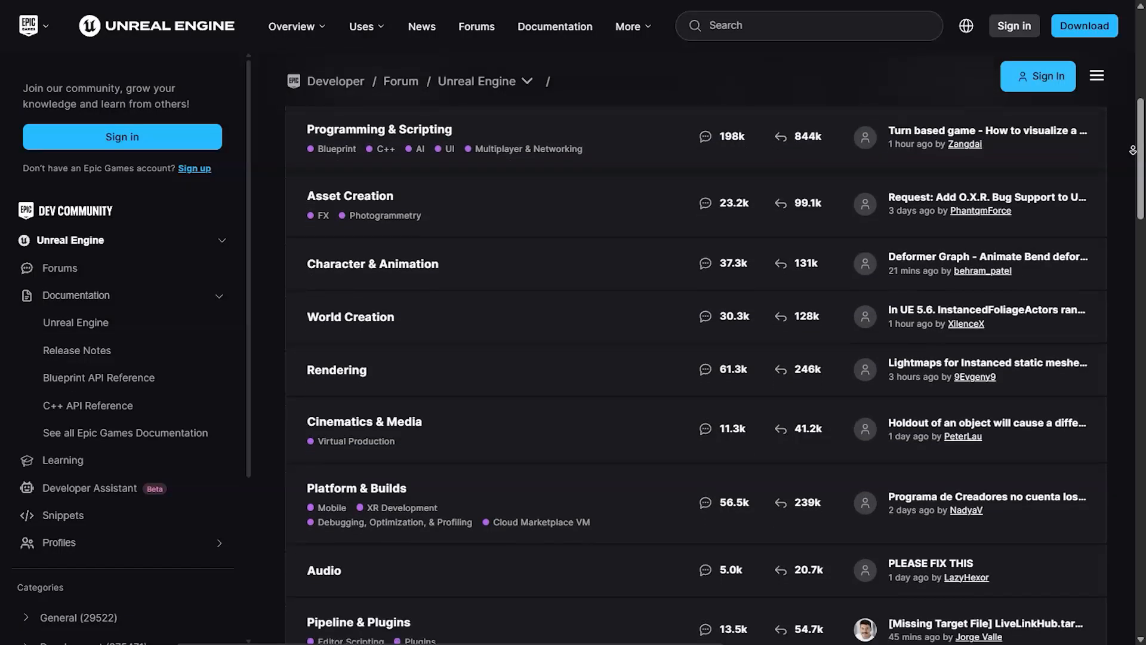
{"action": "scroll", "scroll_direction": "down", "scroll_amount": 3}
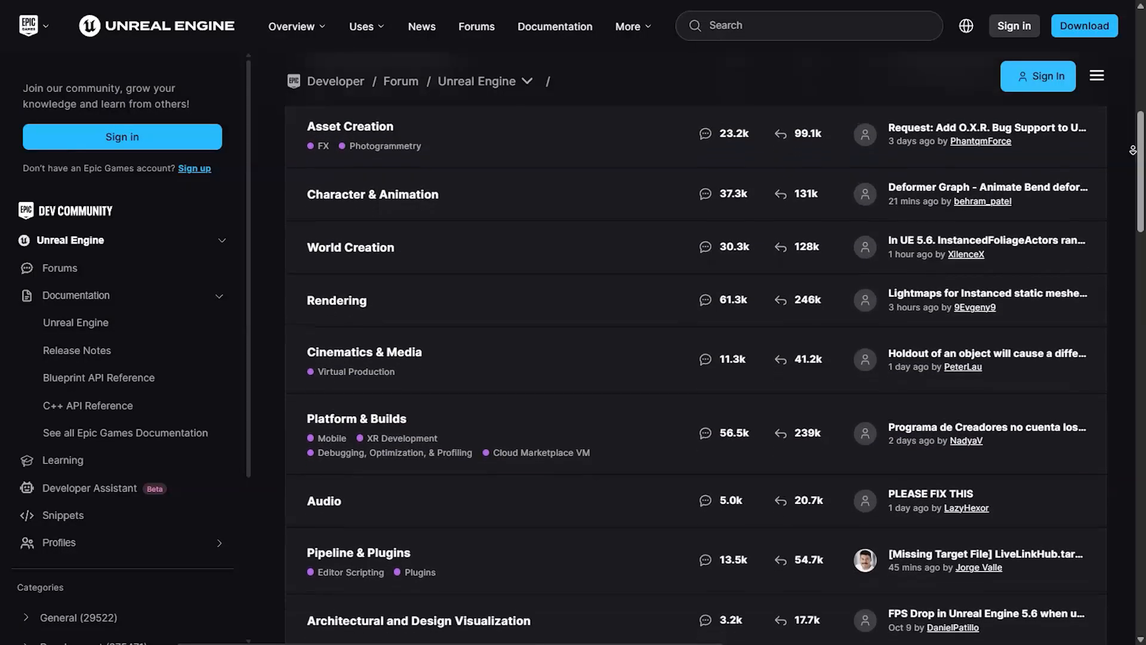
{"action": "scroll", "scroll_direction": "down", "scroll_amount": 3}
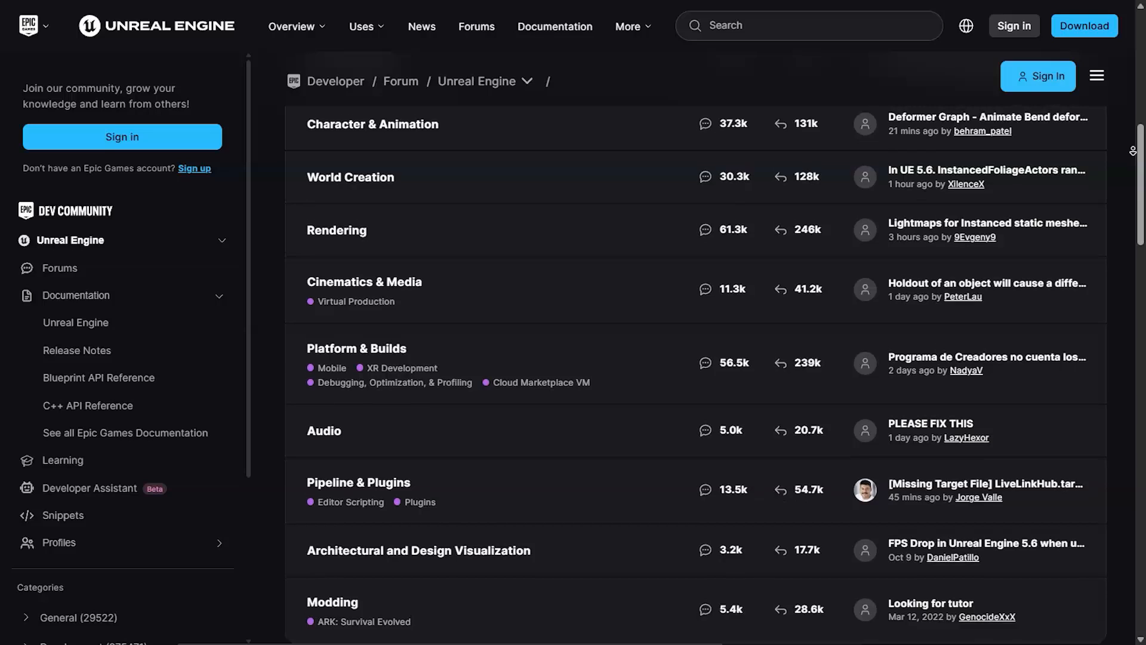
{"action": "scroll", "scroll_direction": "down", "scroll_amount": 3}
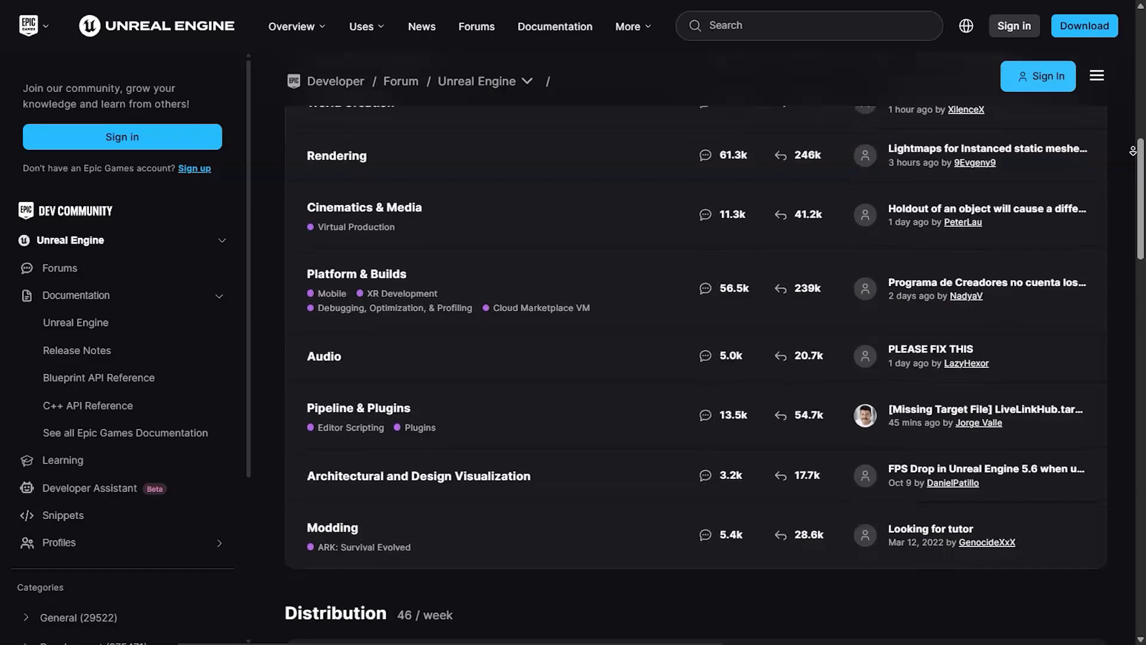
{"action": "scroll", "scroll_direction": "down", "scroll_amount": 3}
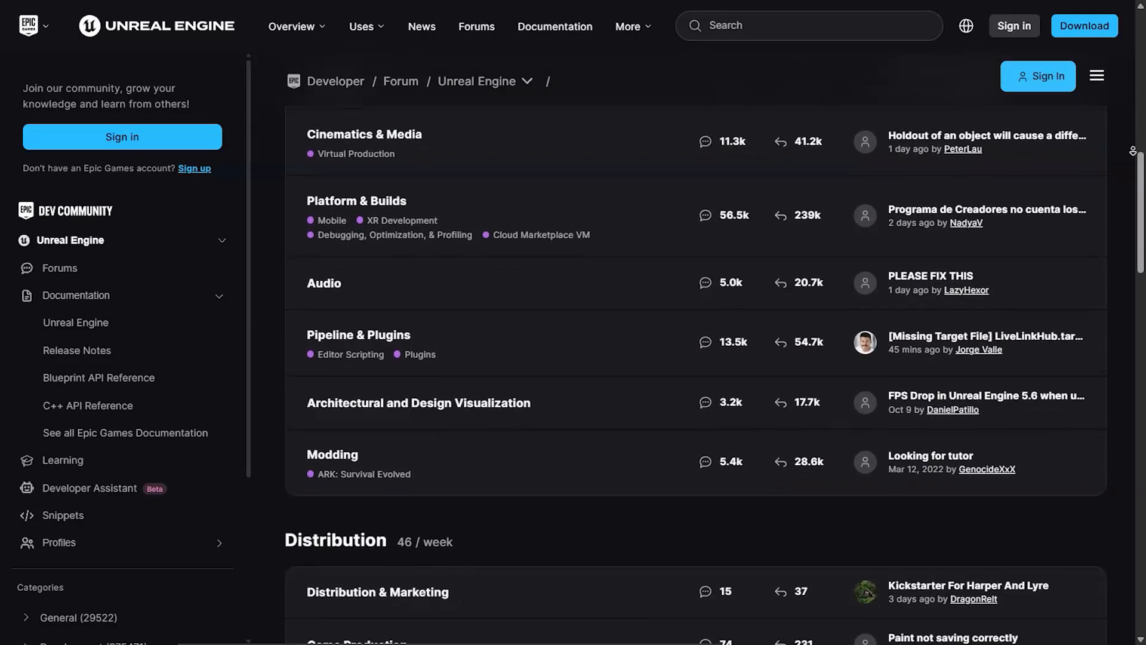